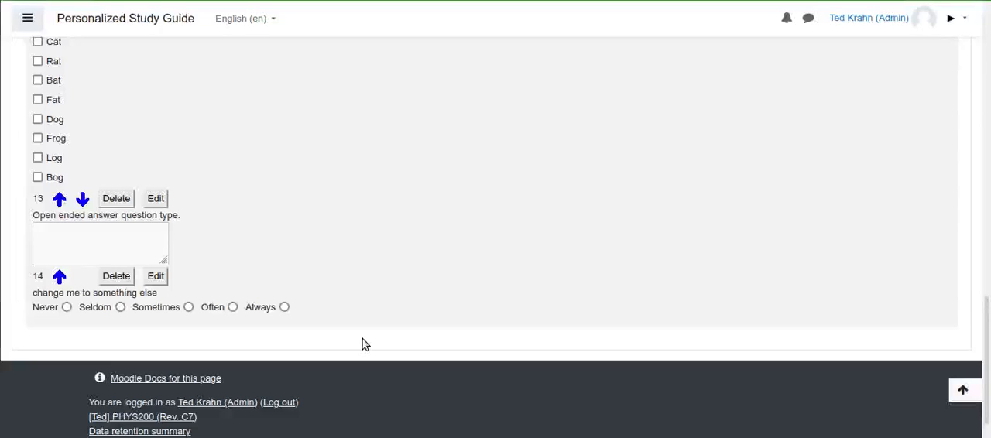
mouse_move(284, 283)
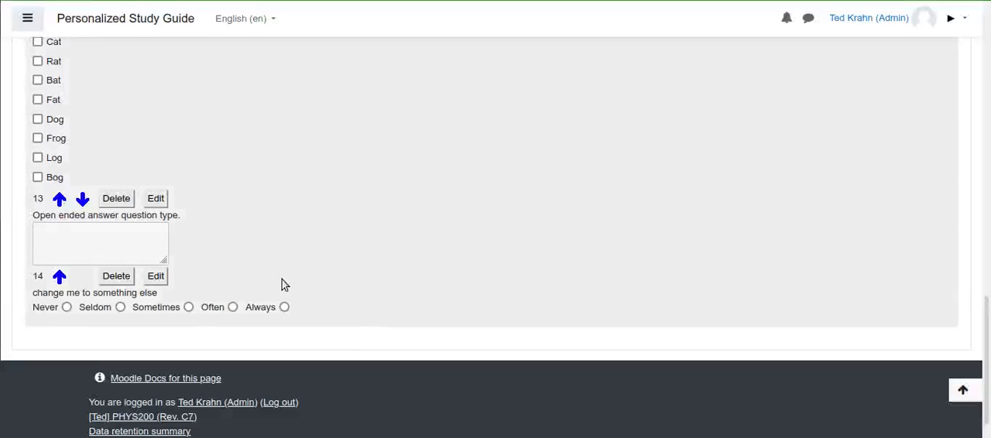
Step: Edit question 14 and trim its wording to 'change me to'
left_click(155, 275)
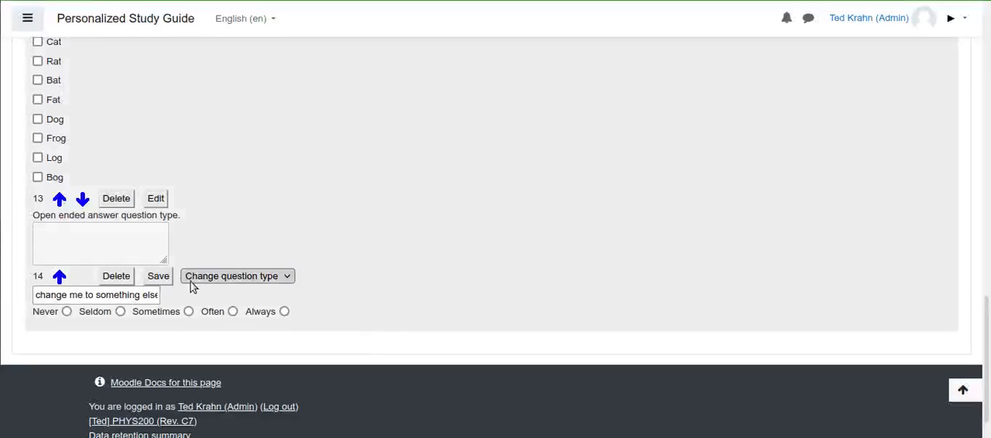
left_click(97, 294)
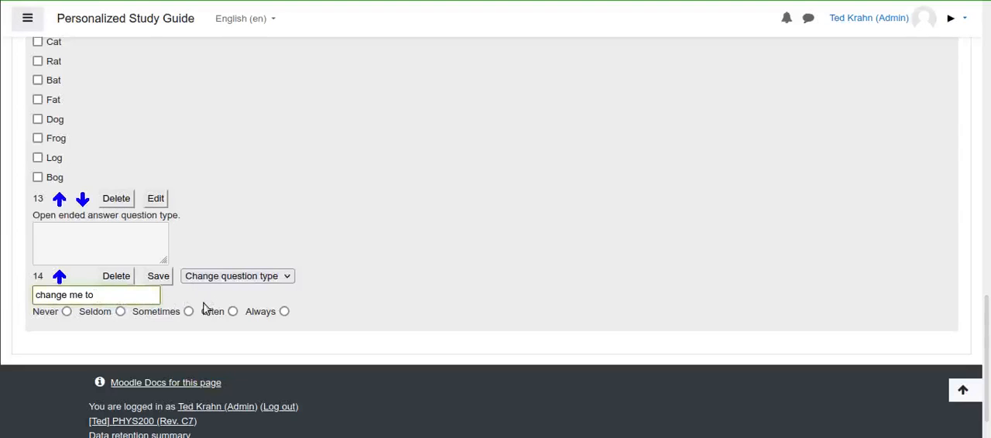
mouse_move(266, 300)
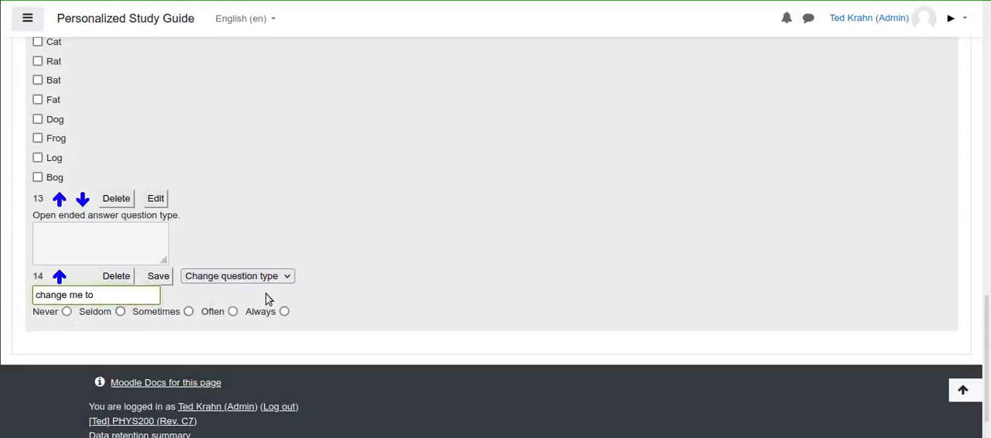
Step: Try True/False on question 14, then settle on the Good/Poor five-point scale
left_click(236, 275)
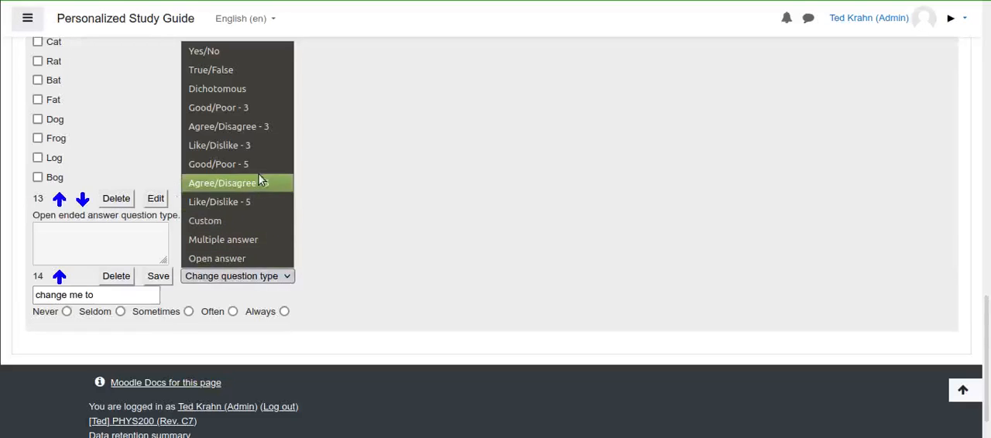
mouse_move(251, 197)
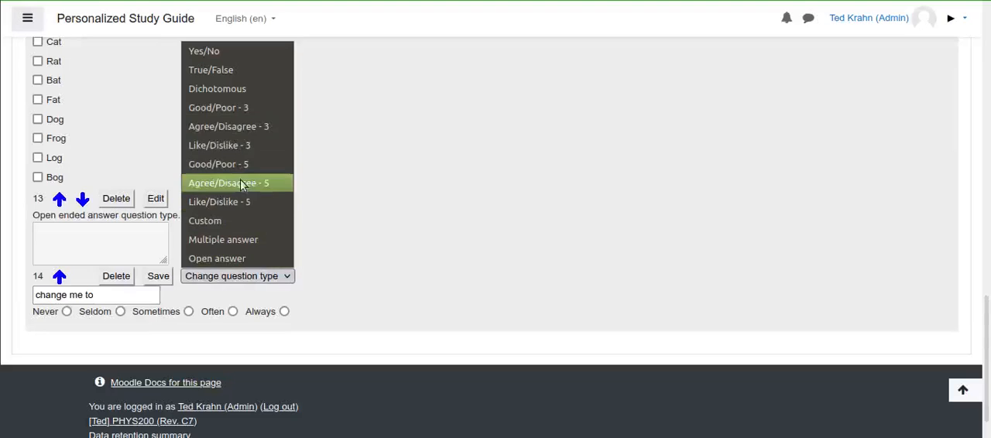
mouse_move(231, 70)
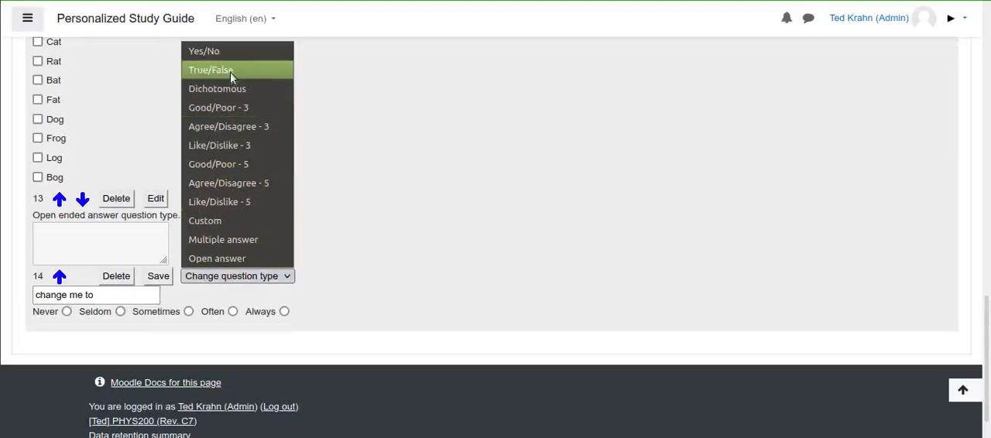
left_click(210, 69)
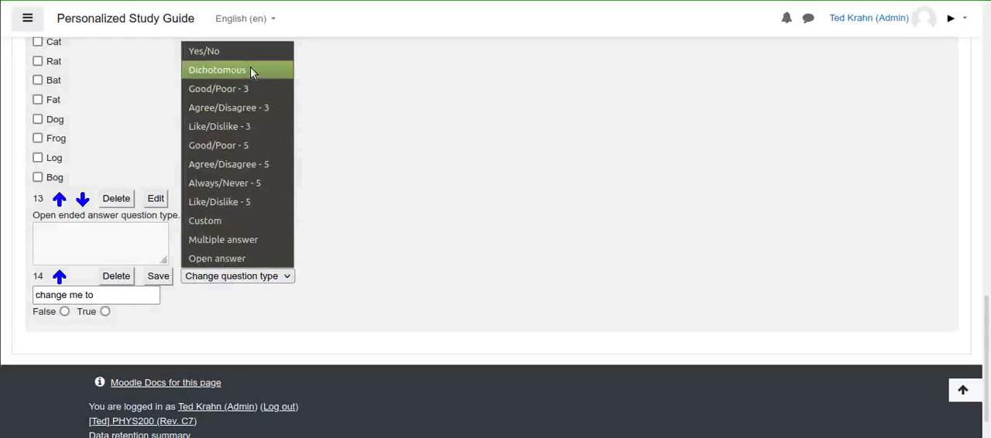
mouse_move(253, 145)
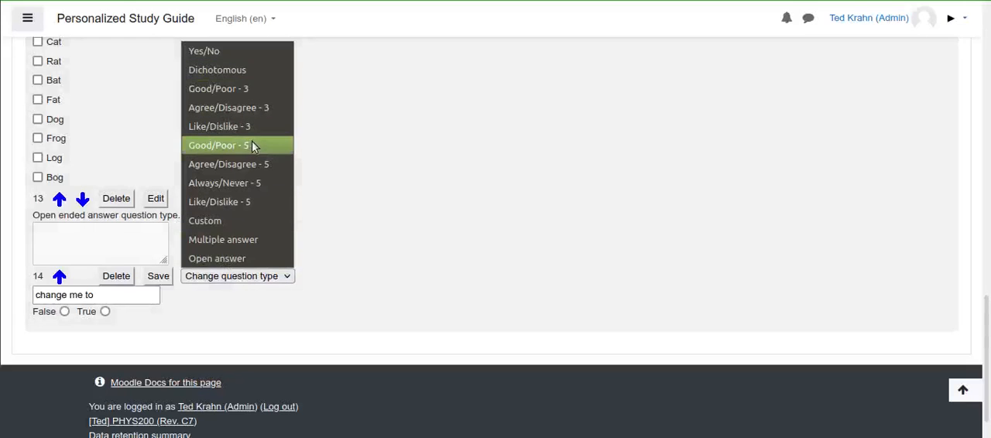
left_click(218, 145)
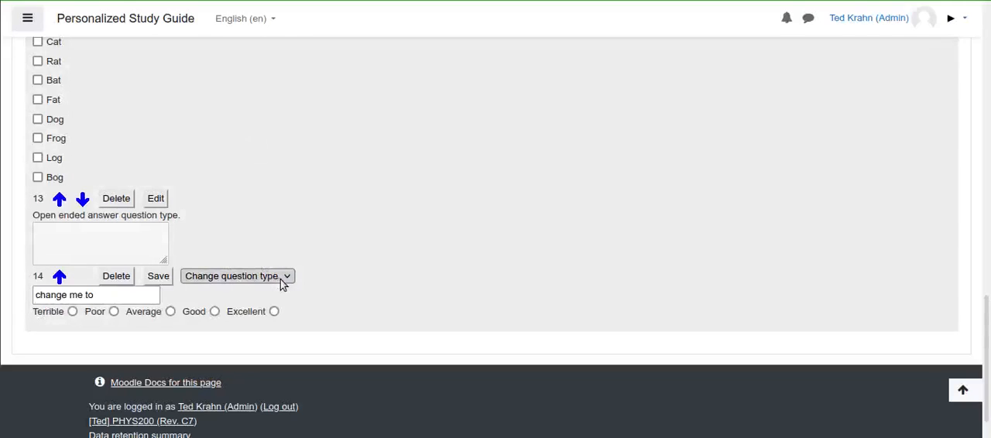
Step: Switch question 14 to the Custom question type
left_click(237, 276)
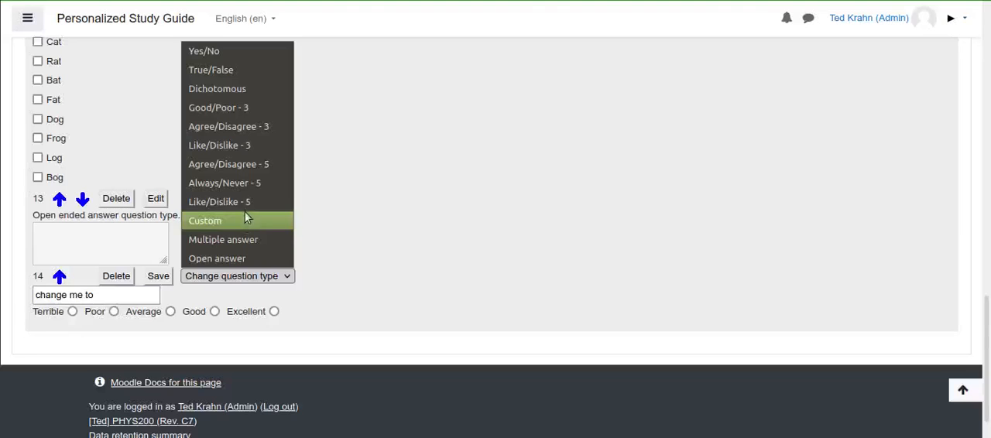
left_click(205, 221)
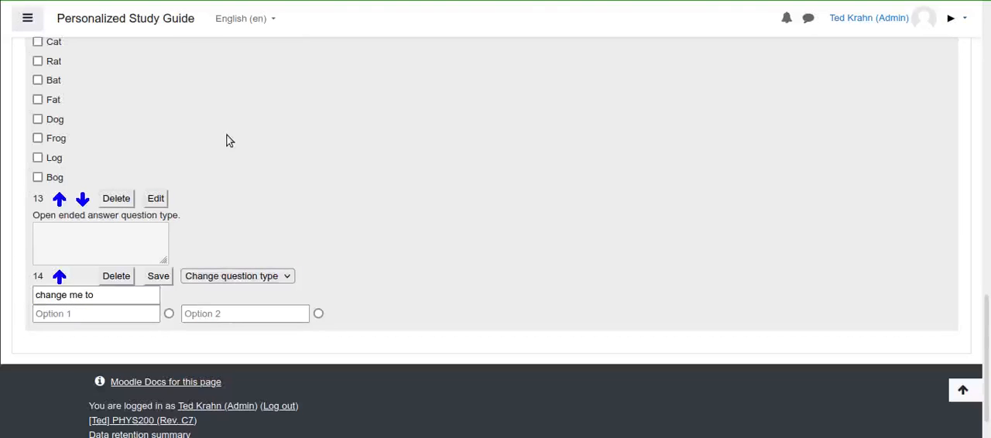
left_click(237, 275)
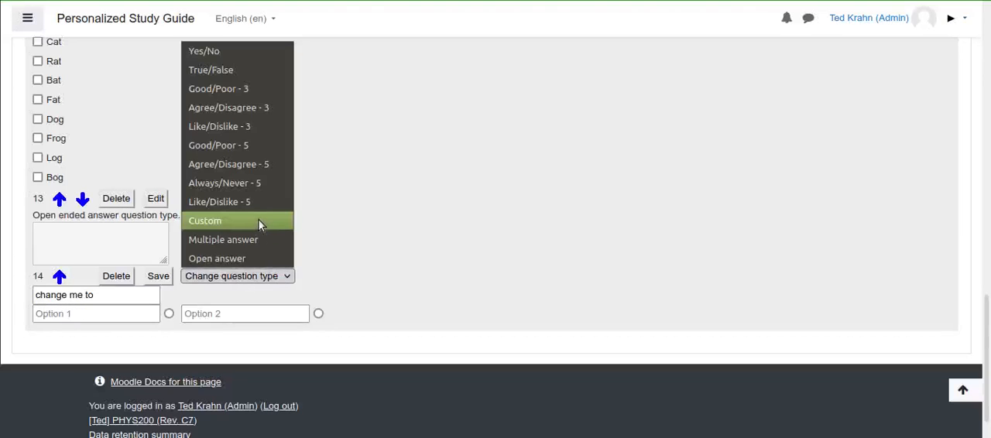
left_click(206, 221)
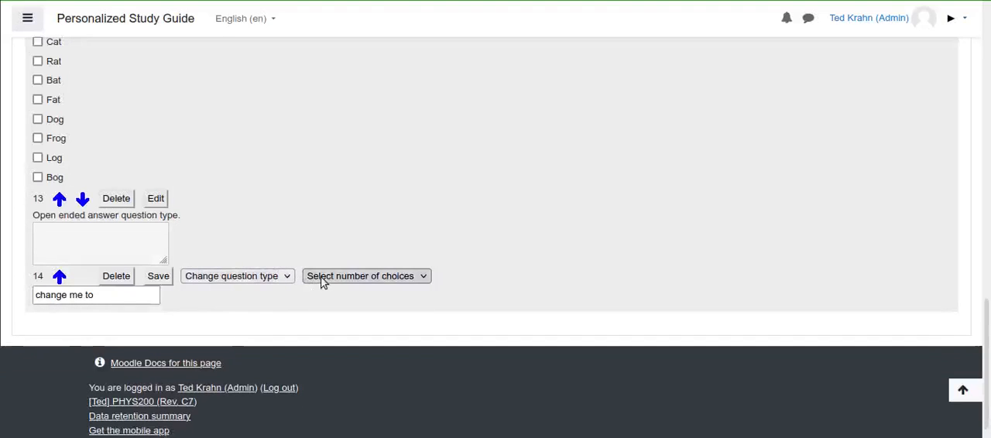
Step: Set the custom question's choice count and make it multiple answer
left_click(366, 276)
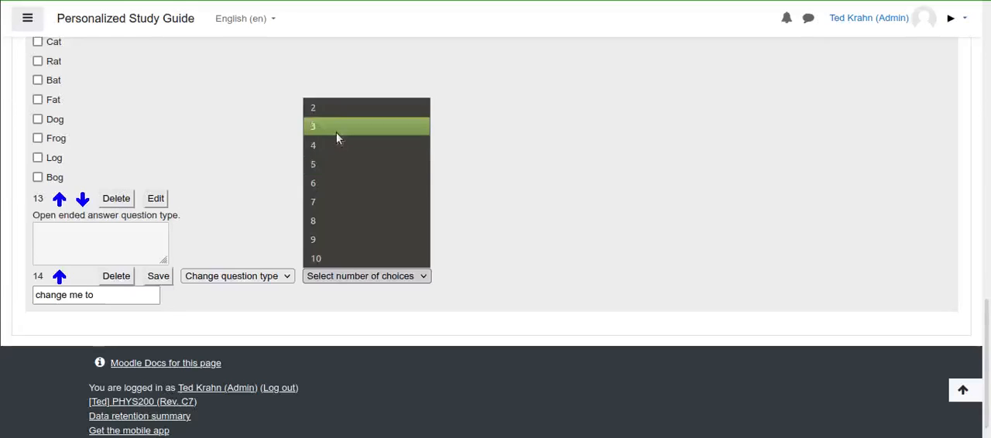
left_click(313, 126)
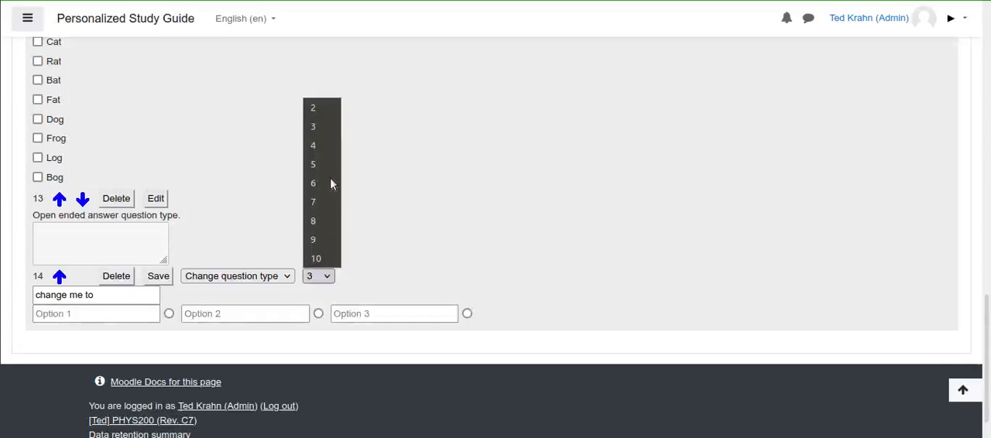
left_click(313, 145)
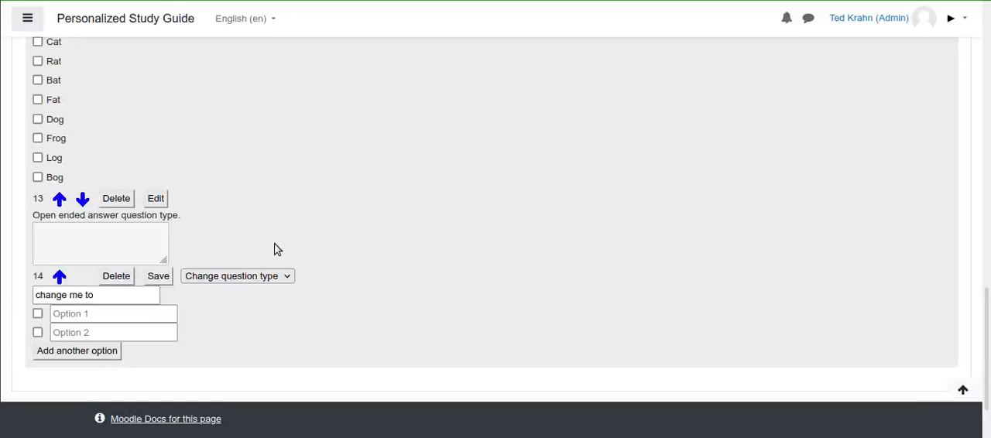
mouse_move(88, 357)
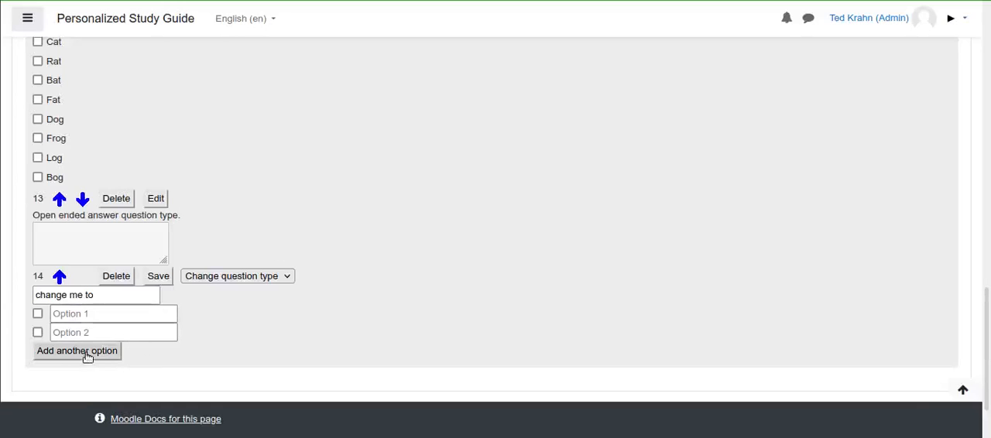
Step: Add another option, then change question 14 to Open answer
left_click(77, 351)
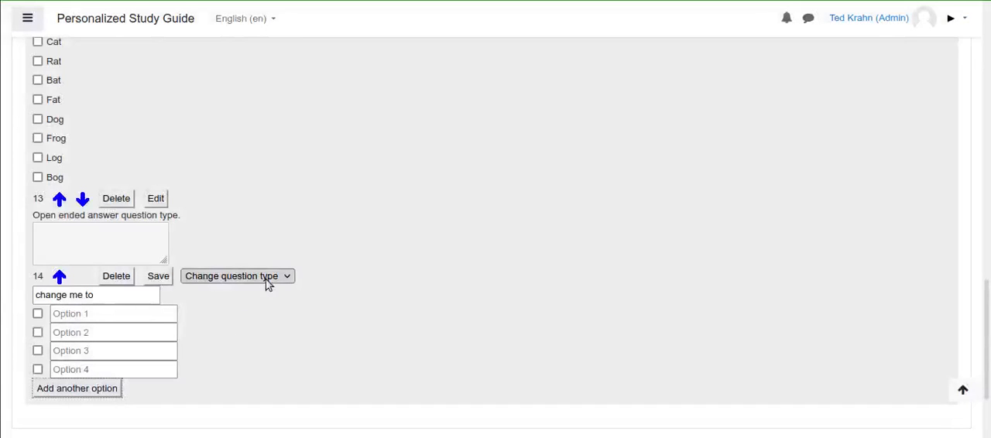
left_click(238, 275)
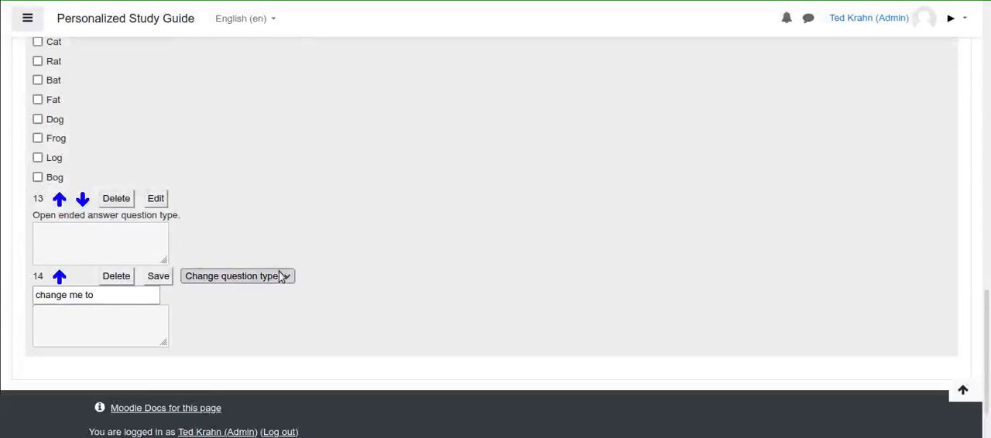
left_click(236, 275)
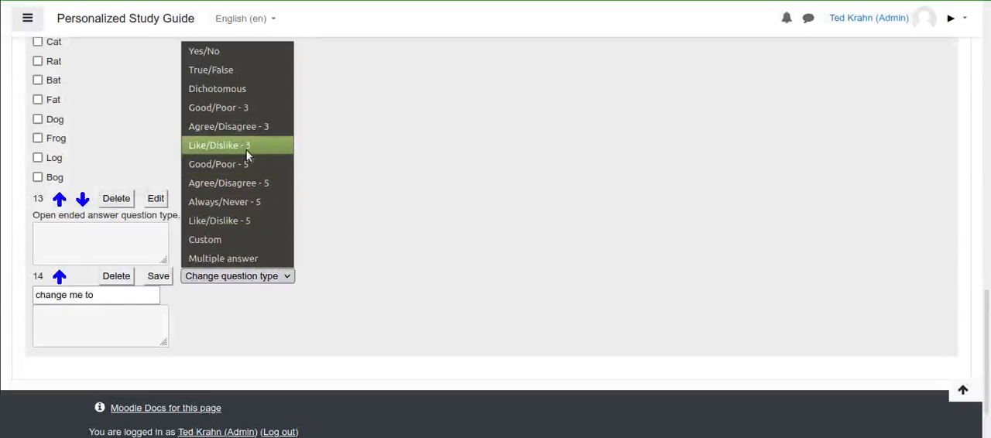
mouse_move(255, 163)
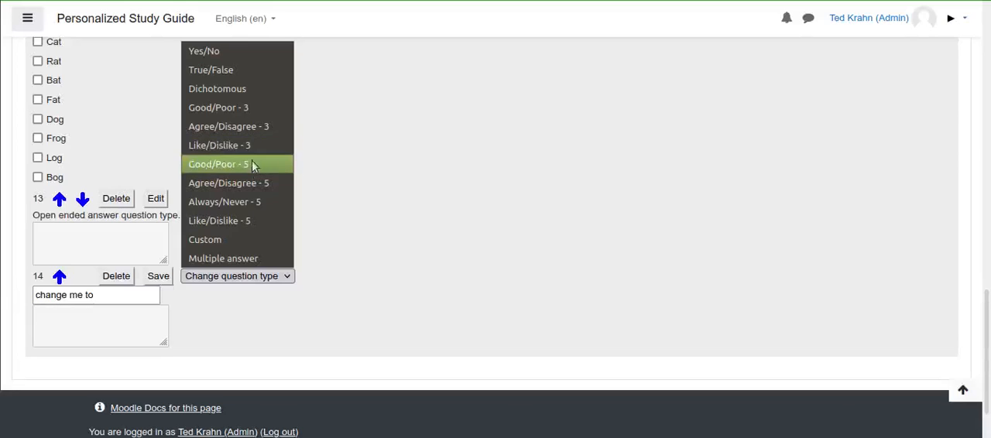
Step: Make question 14 Custom with 2 choices and begin filling options '1' and '2'
left_click(217, 163)
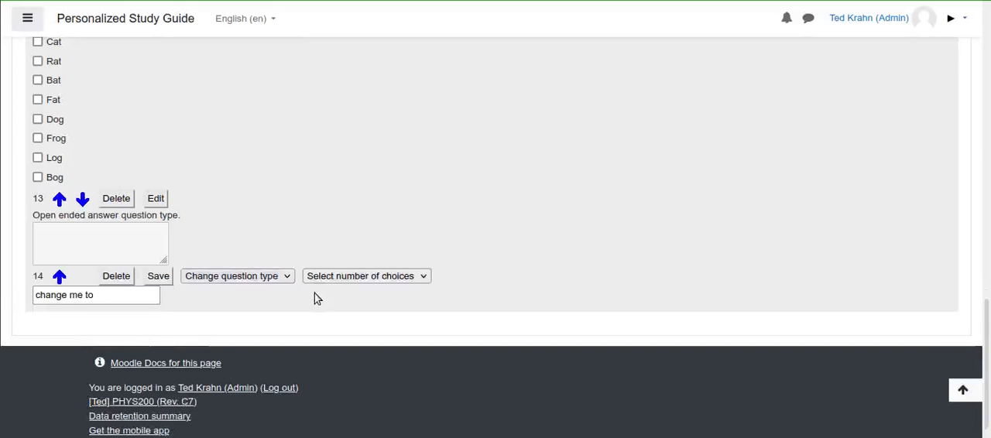
left_click(366, 276)
type("1")
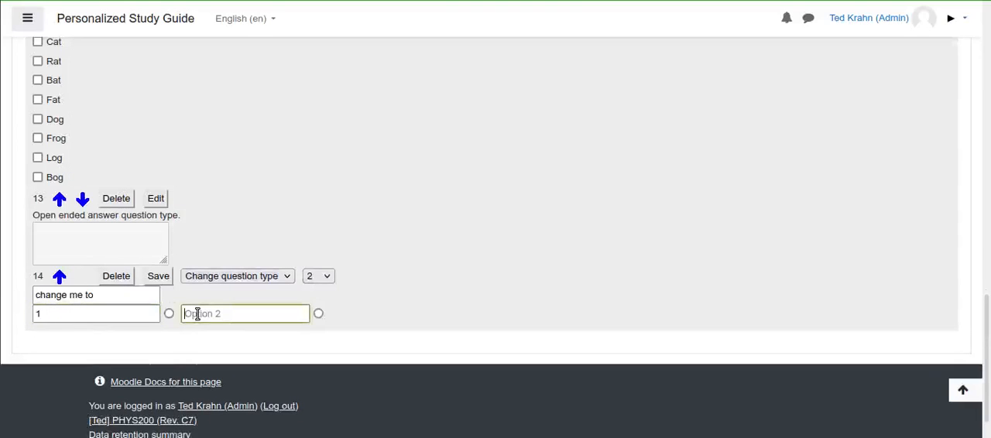
left_click(158, 276)
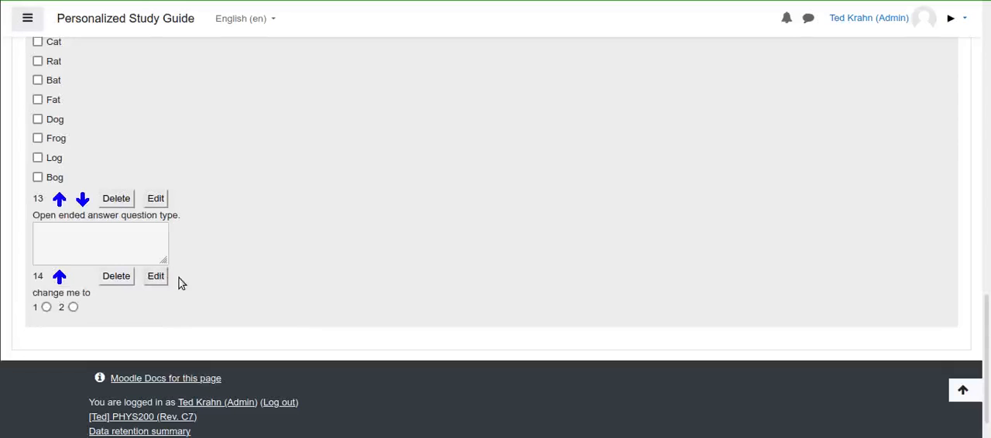